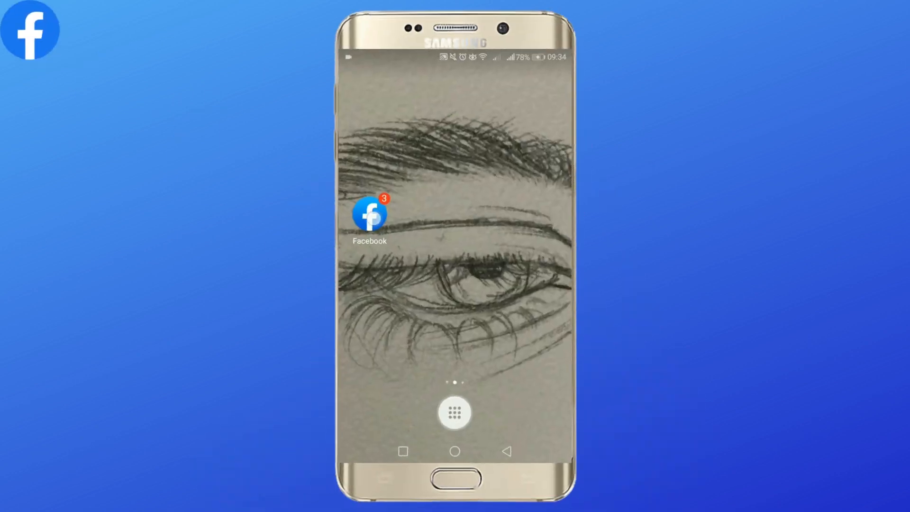
- Launch the Facebook app from the Android home screen
left_click(369, 217)
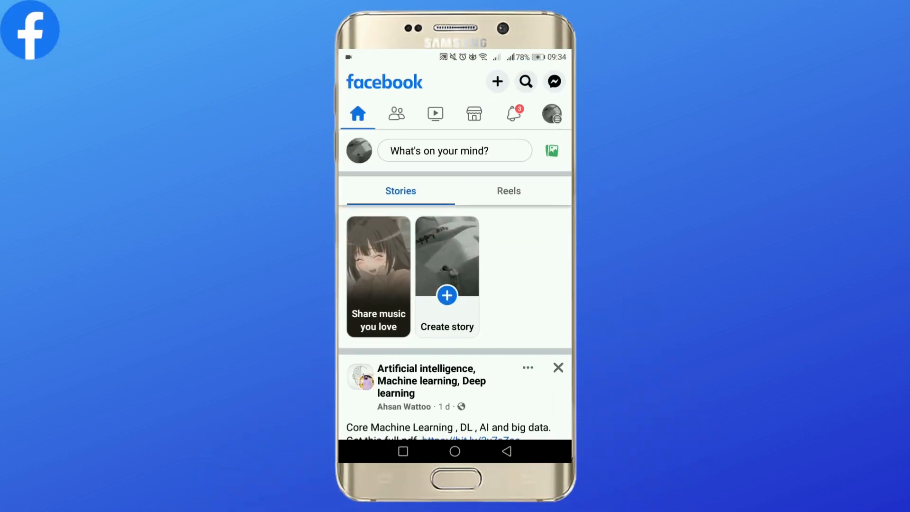
- Open Create post from 'What's on your mind?' and choose Live video
left_click(455, 151)
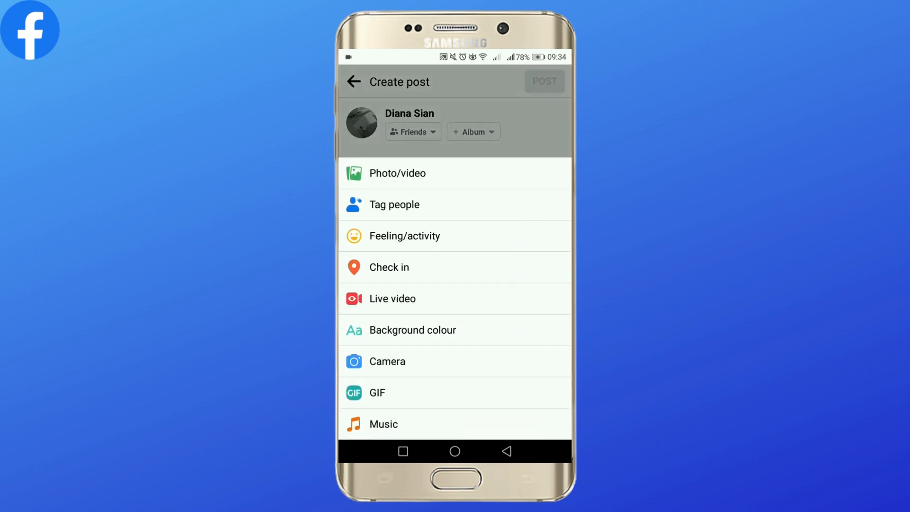
left_click(411, 299)
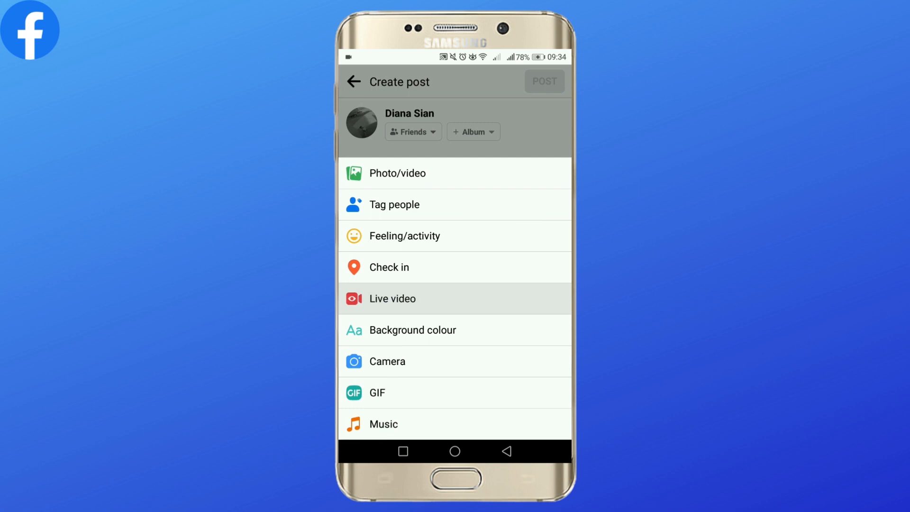
left_click(393, 299)
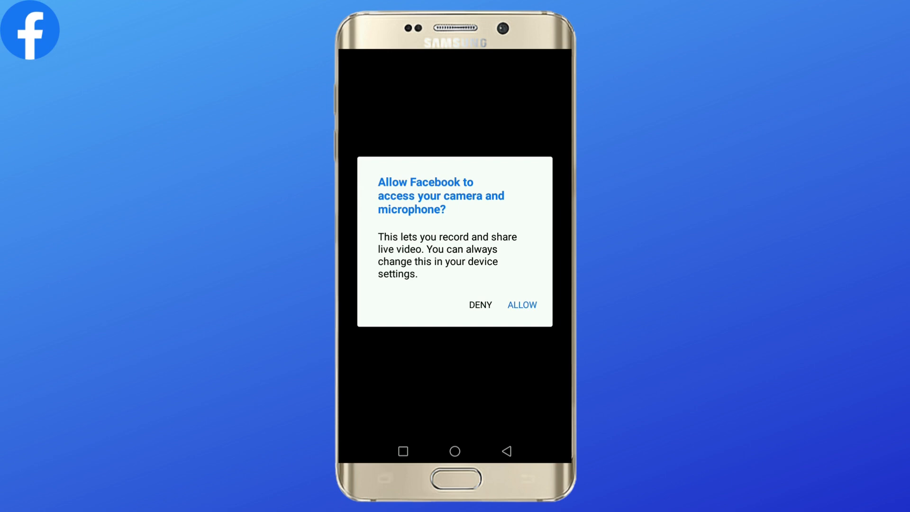
- Allow camera and microphone access, then dismiss the Invite guests sheet
left_click(522, 305)
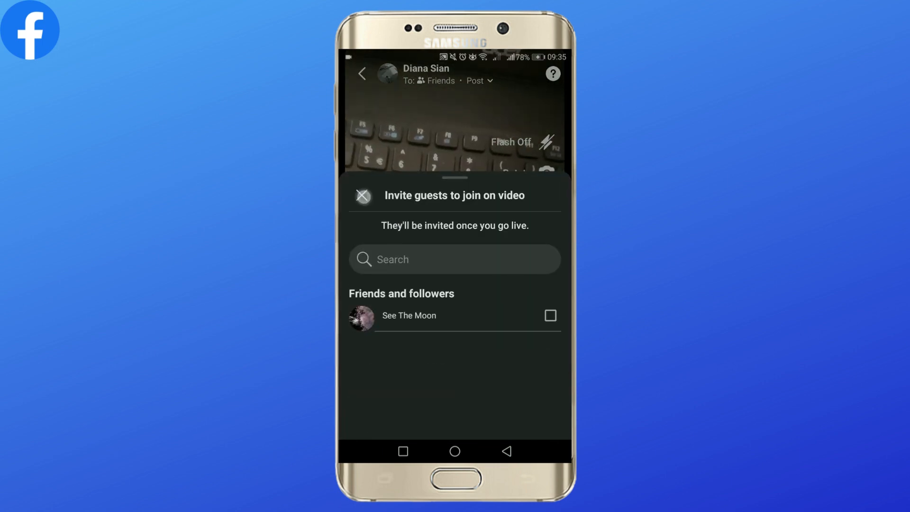
left_click(364, 196)
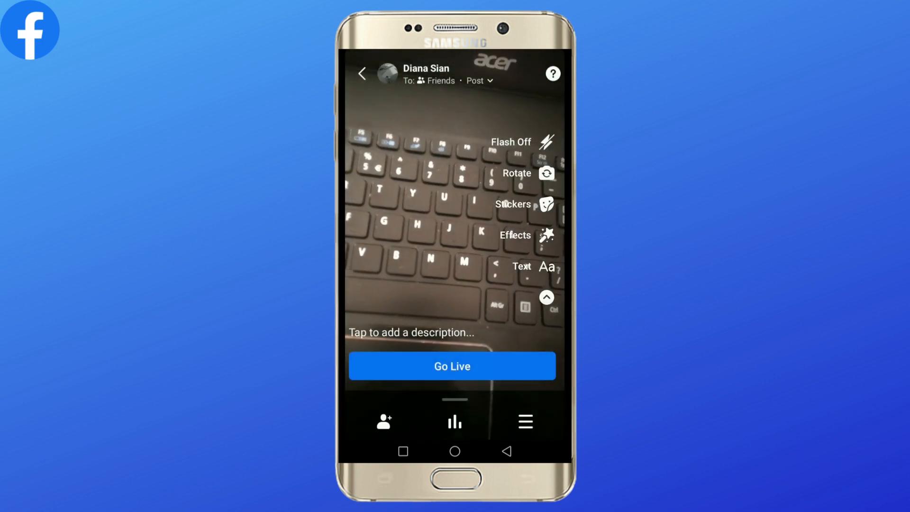